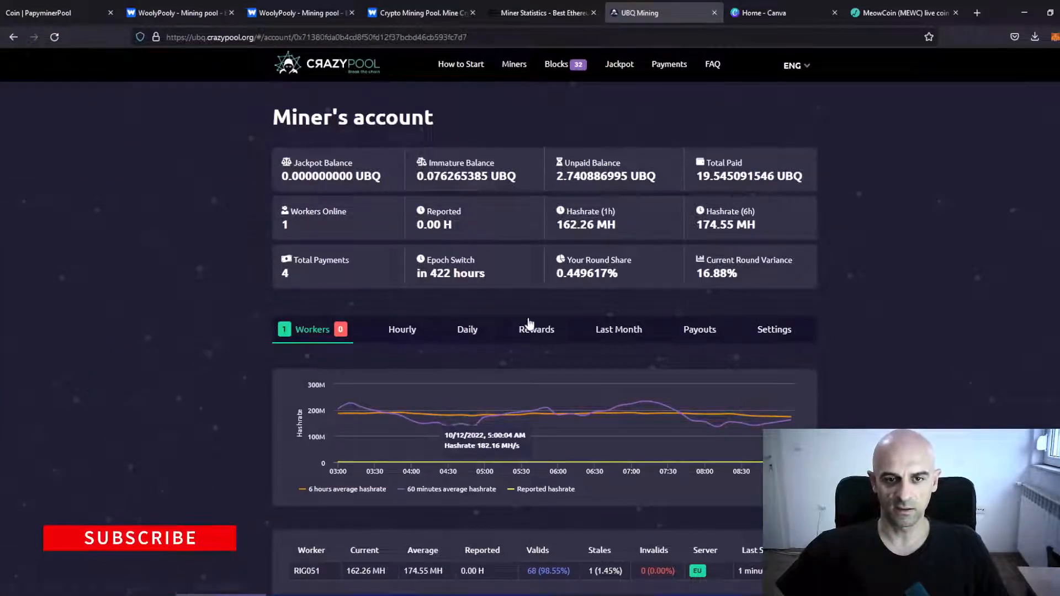
Check the CrazyPool UBQ account's balance, hashrate and single worker stats.
left_click(536, 329)
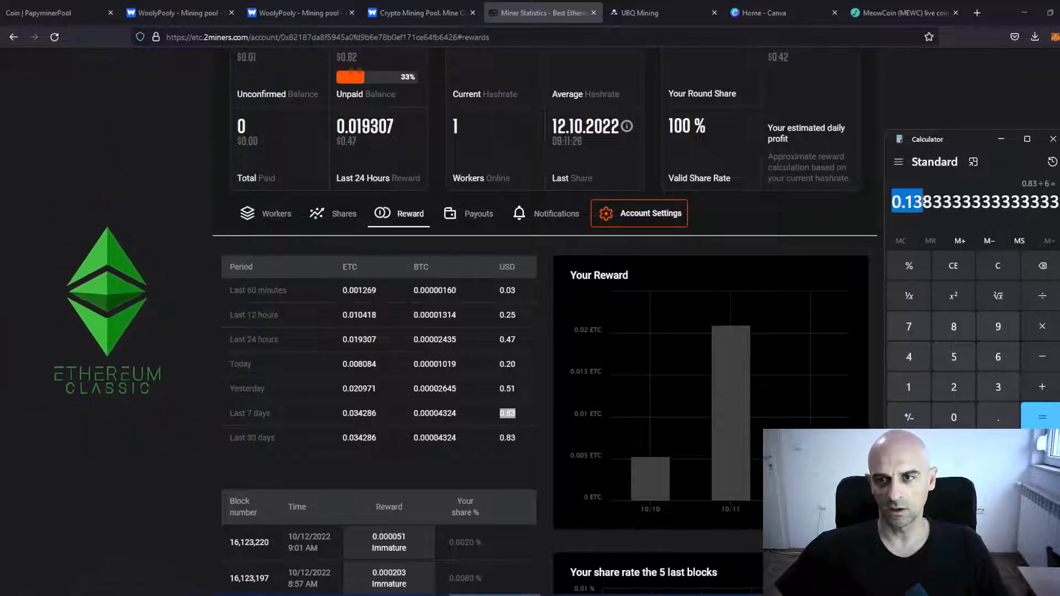
Divide the 2Miners ETC seven-day reward of $0.83 by six, about $0.138 per card.
left_click(179, 12)
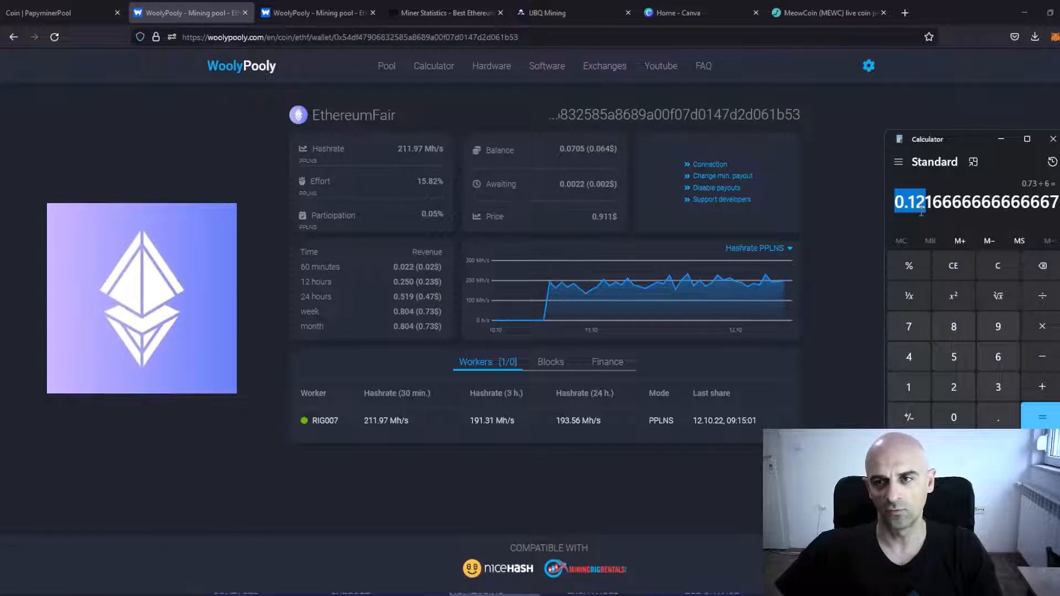
Divide WoolyPooly's EthereumFair weekly revenue of $0.73 by six, about $0.1217 per card.
left_click(827, 12)
type("1,629")
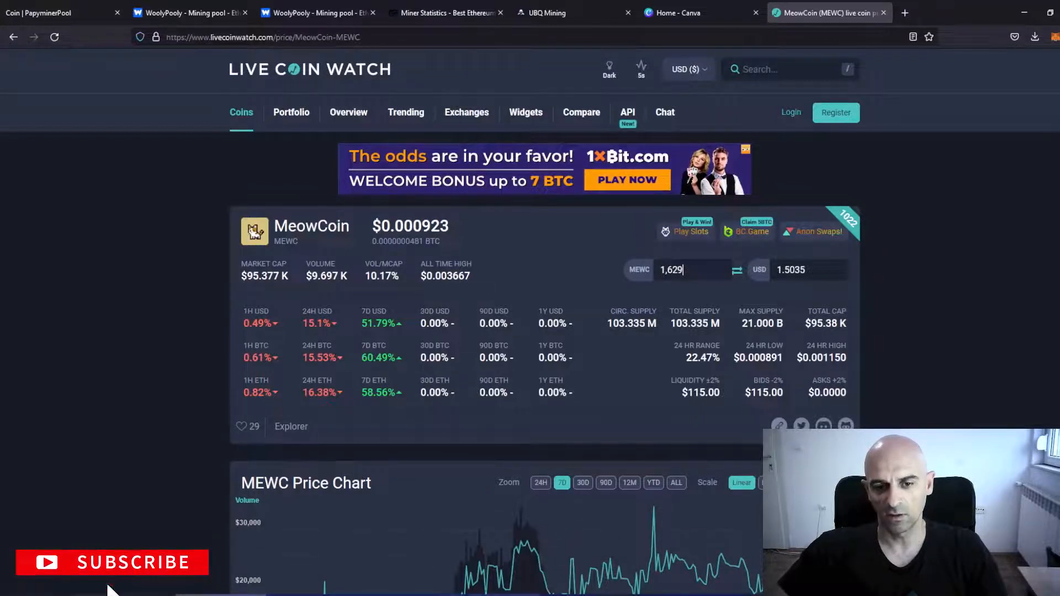